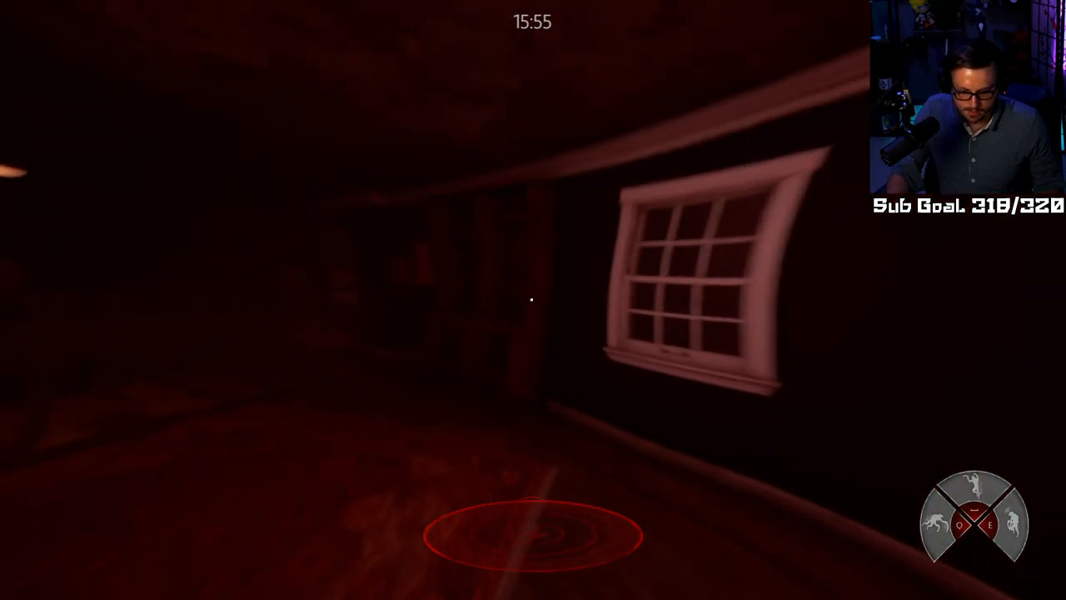
pyautogui.moveTo(534, 300)
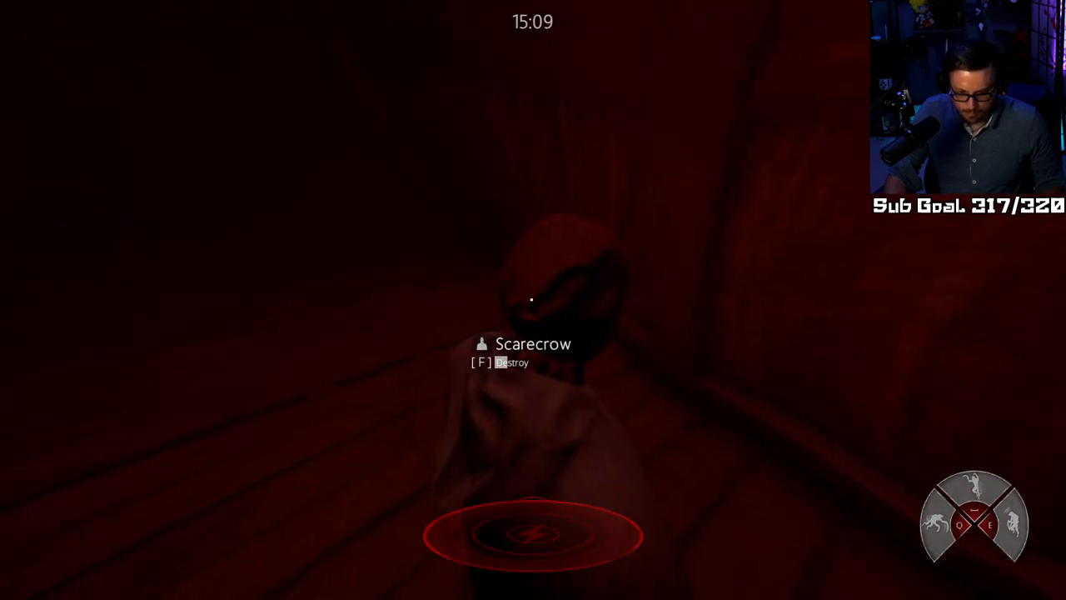
# - Destroy the scarecrow in front of the creature and play on until the match ends
pyautogui.press('f')
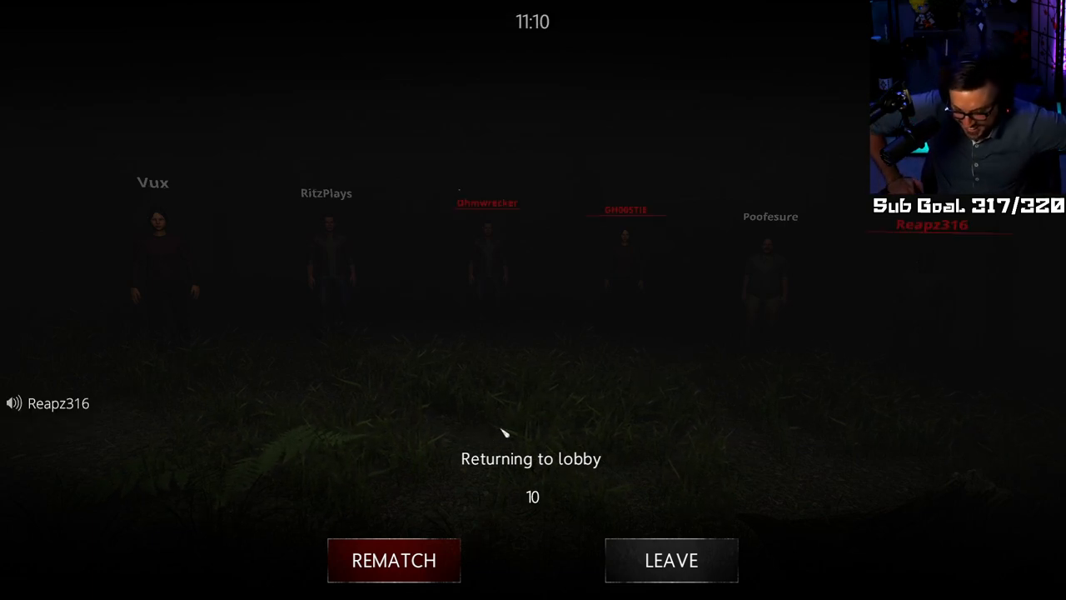
# - Return to the lobby after the match and open the OPTIONS menu
pyautogui.click(393, 559)
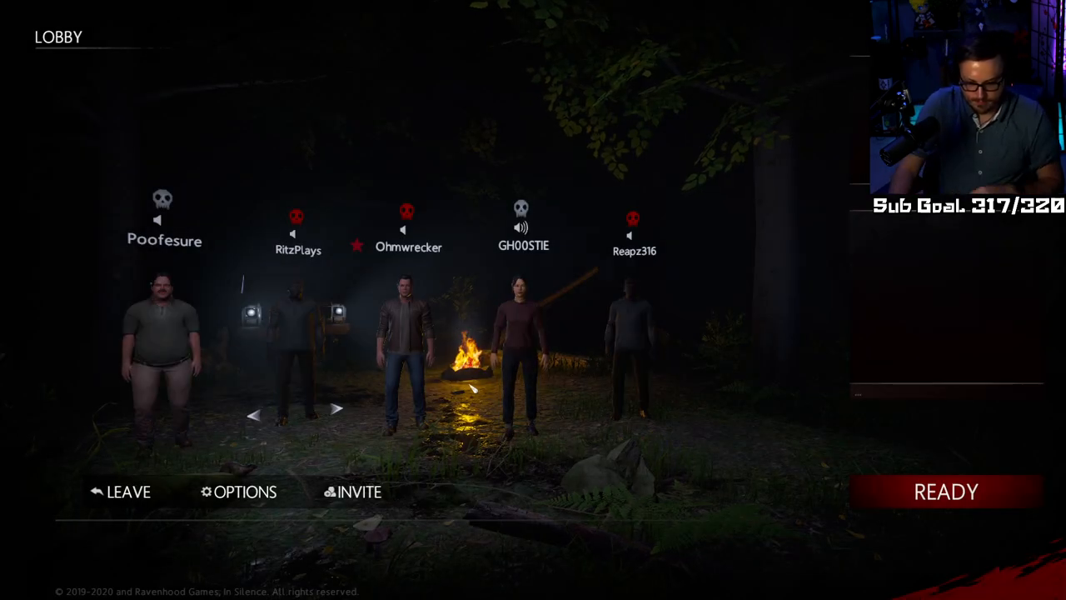
pyautogui.moveTo(244, 492)
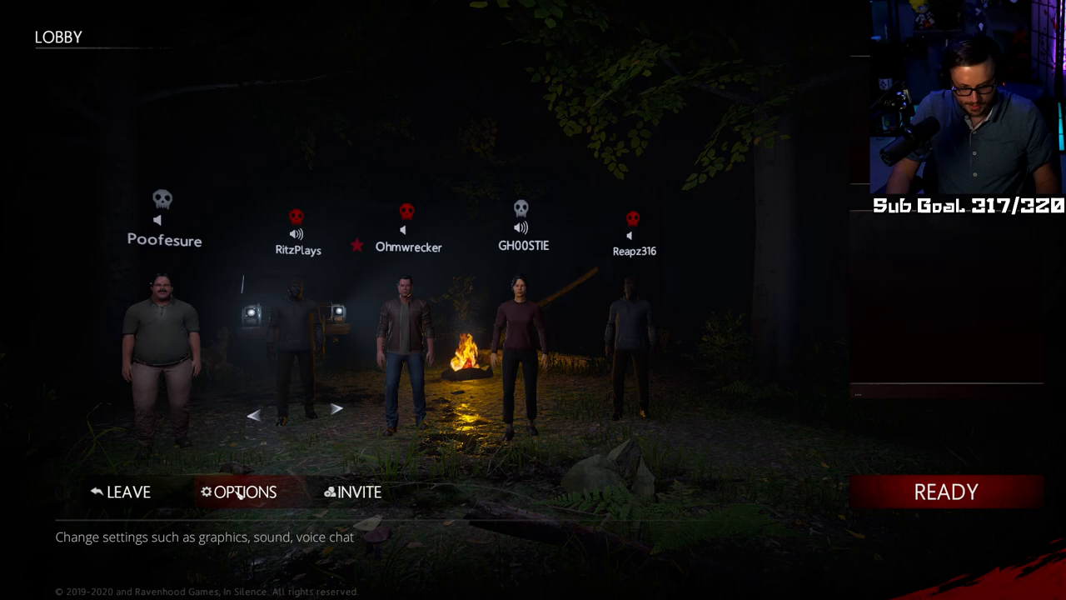
pyautogui.click(246, 491)
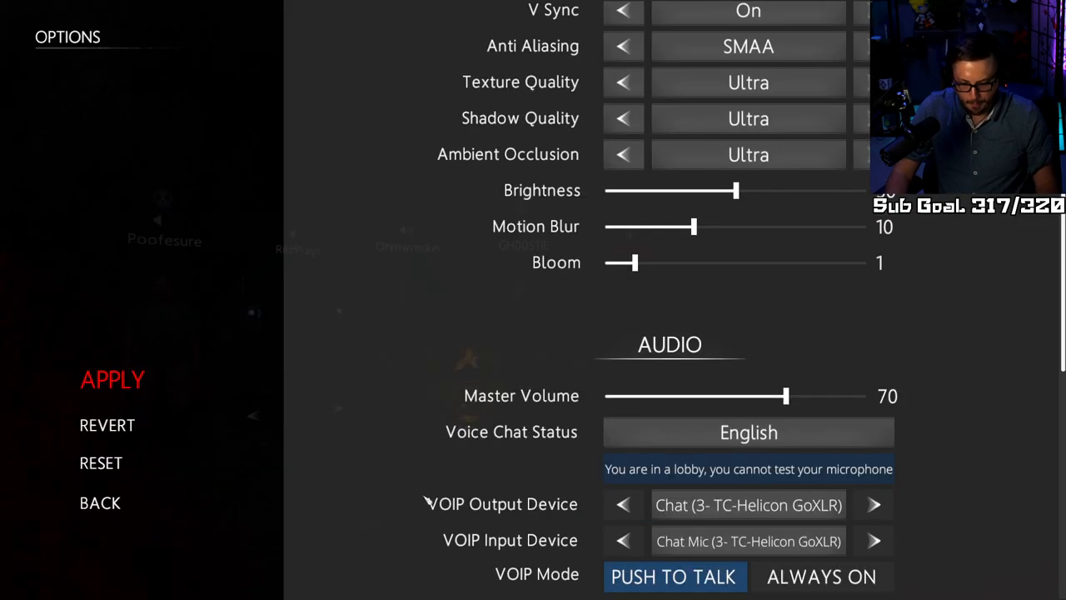